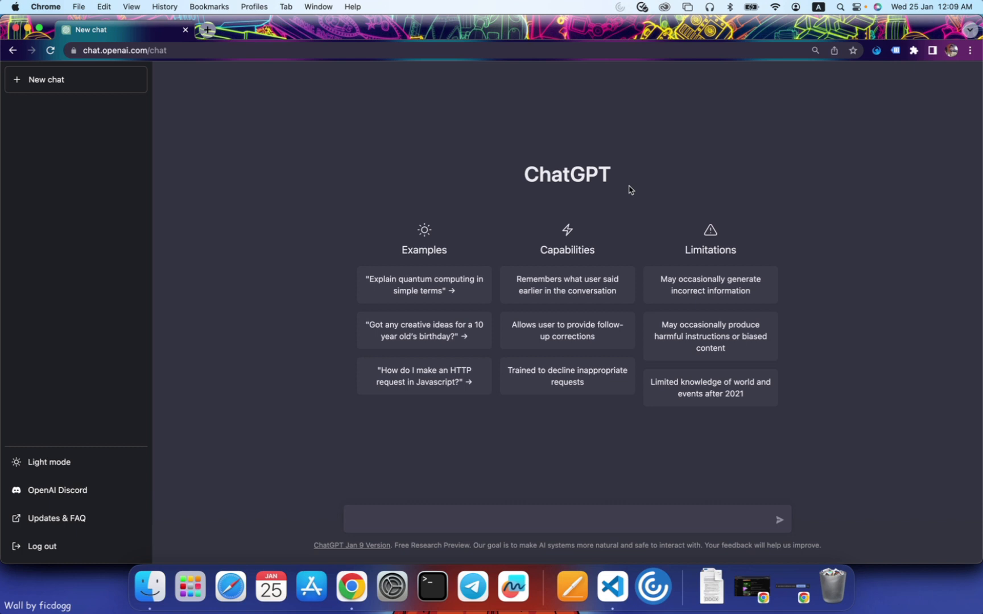
{"action": "mouse_move", "coordinate": [459, 437]}
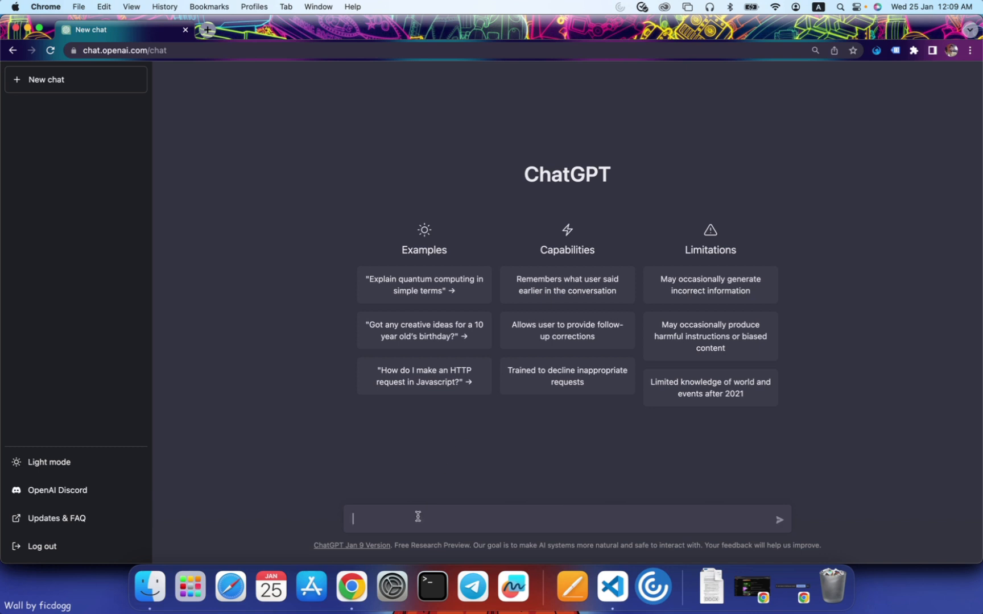
- Compose the prompt "create a login sytem using nodejs" in a new ChatGPT chat without sending it
{"action": "type", "text": "create a"}
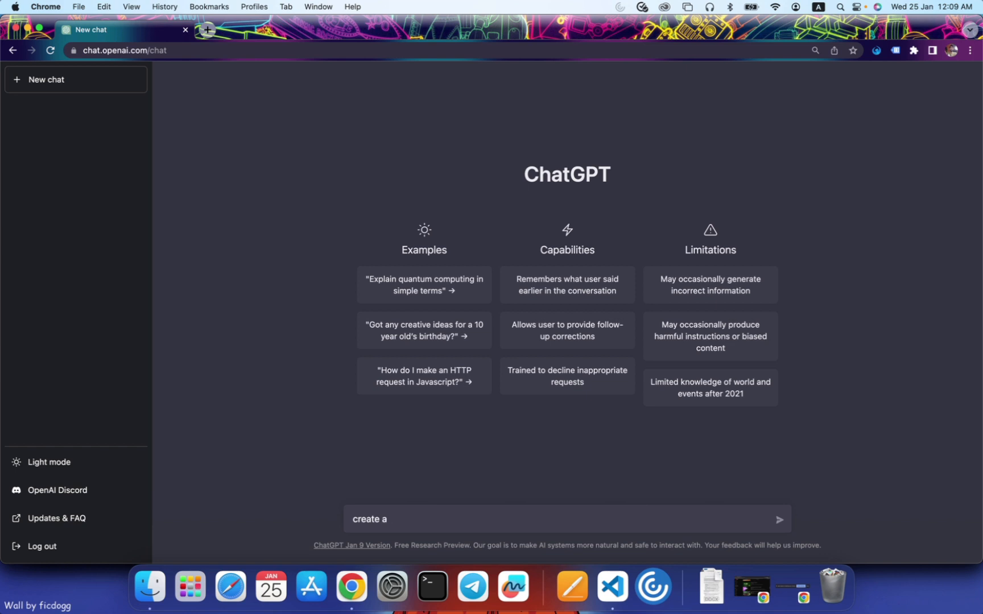
{"action": "type", "text": "login s"}
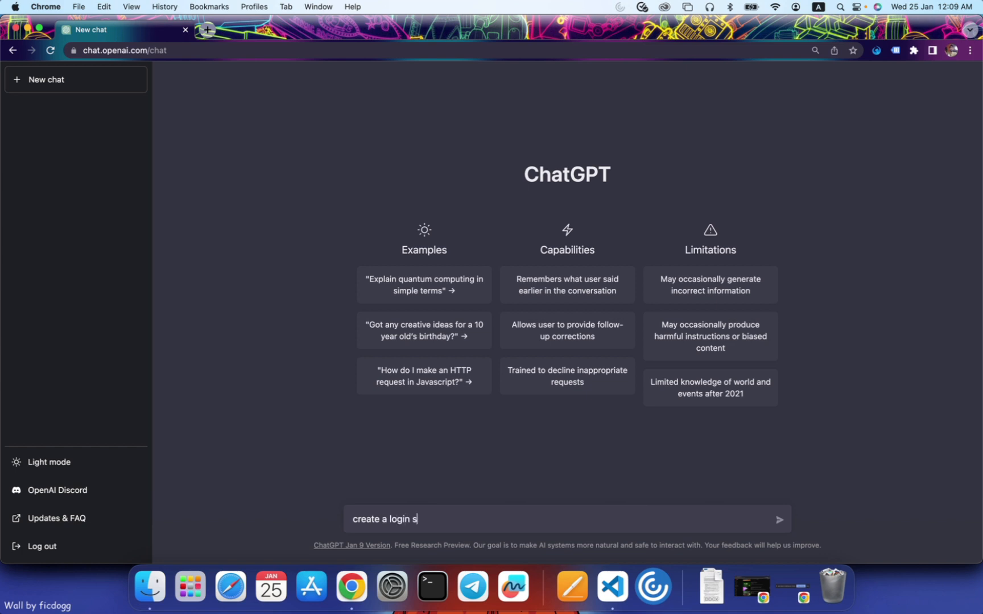
{"action": "type", "text": "ytem usi"}
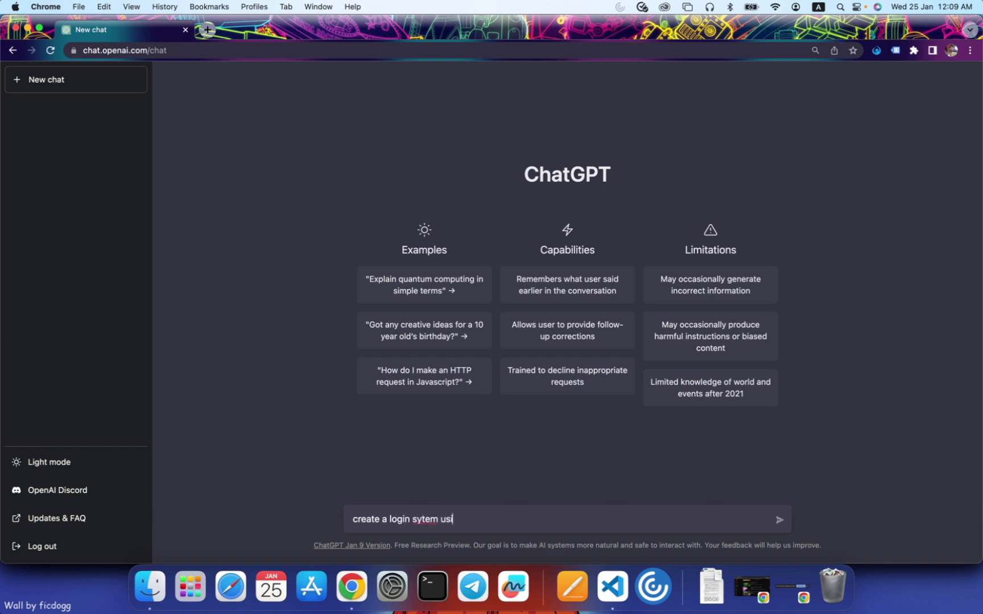
{"action": "type", "text": "ng node"}
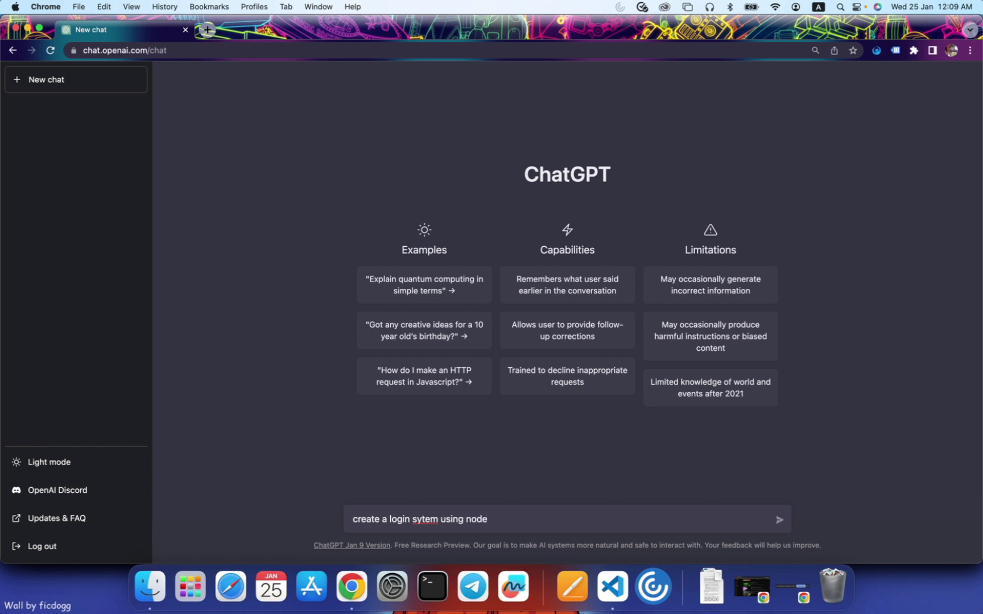
{"action": "type", "text": "js"}
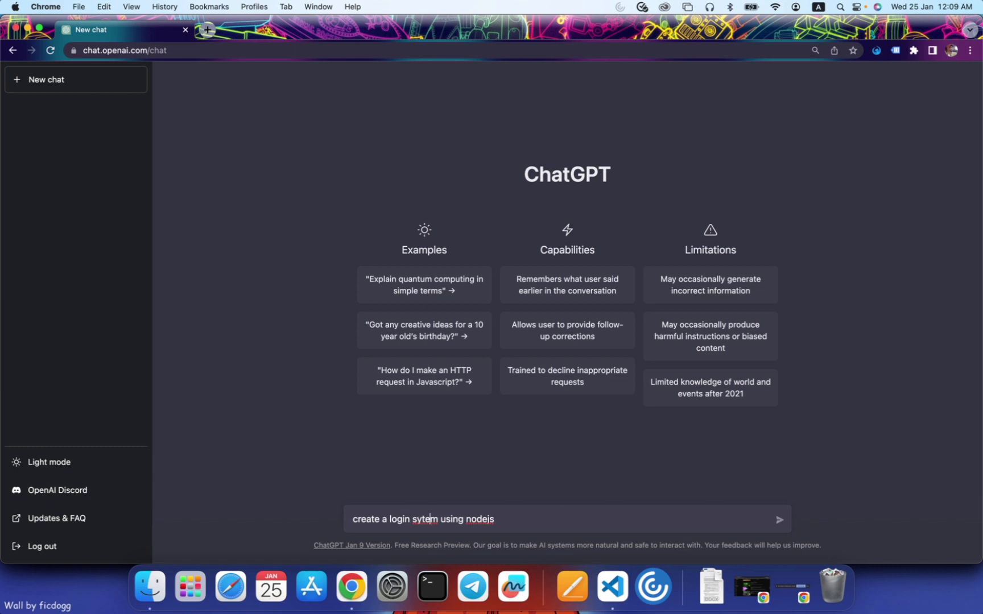
- Send the request and read through the six-step Node.js/Express answer down to Start the server
{"action": "left_click", "coordinate": [778, 518]}
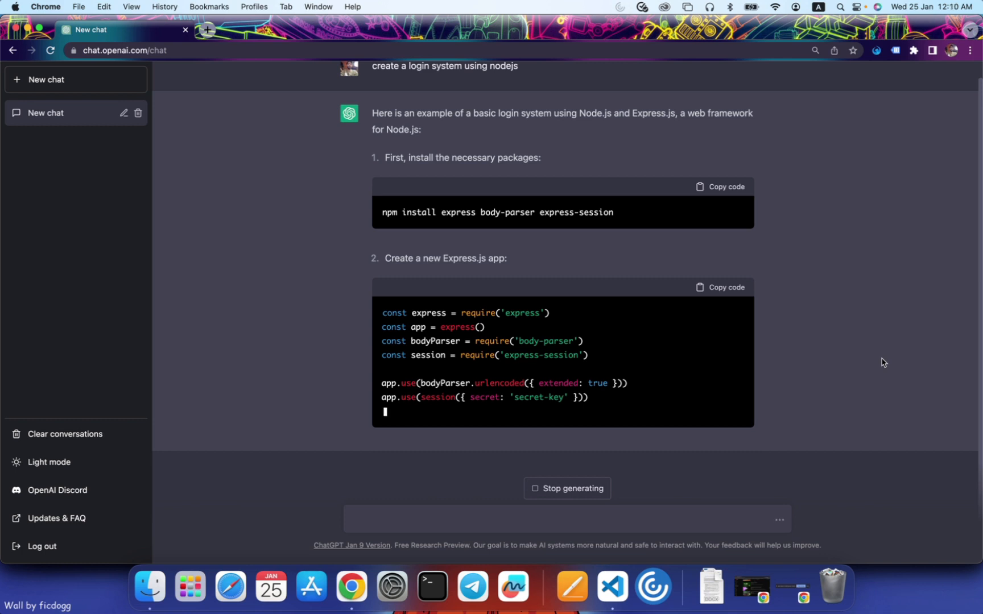
{"action": "scroll", "scroll_direction": "down", "scroll_amount": 3}
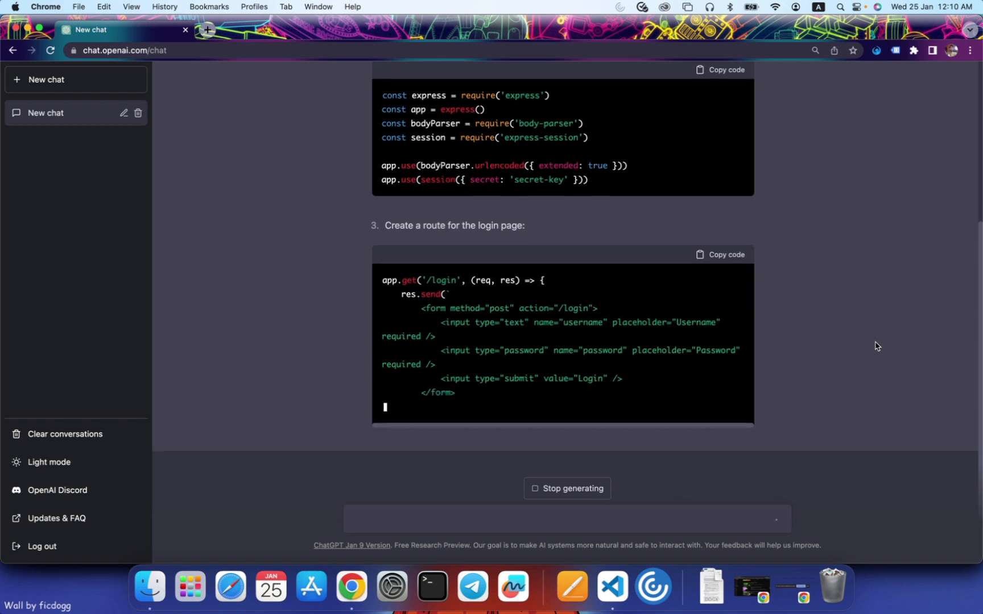
{"action": "scroll", "scroll_direction": "down", "scroll_amount": 3}
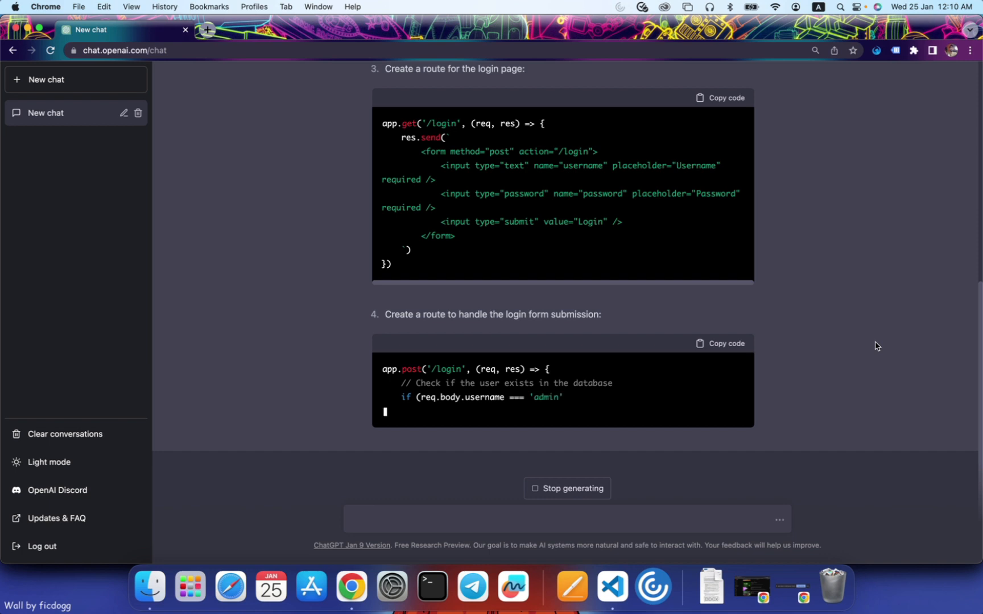
{"action": "scroll", "scroll_direction": "up", "scroll_amount": 3}
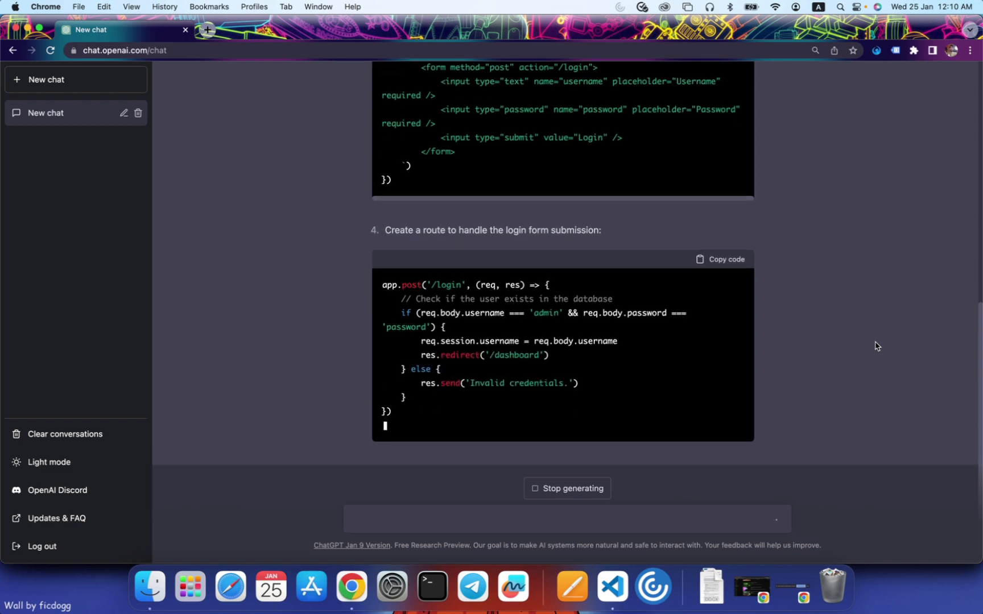
{"action": "scroll", "scroll_direction": "down", "scroll_amount": 3}
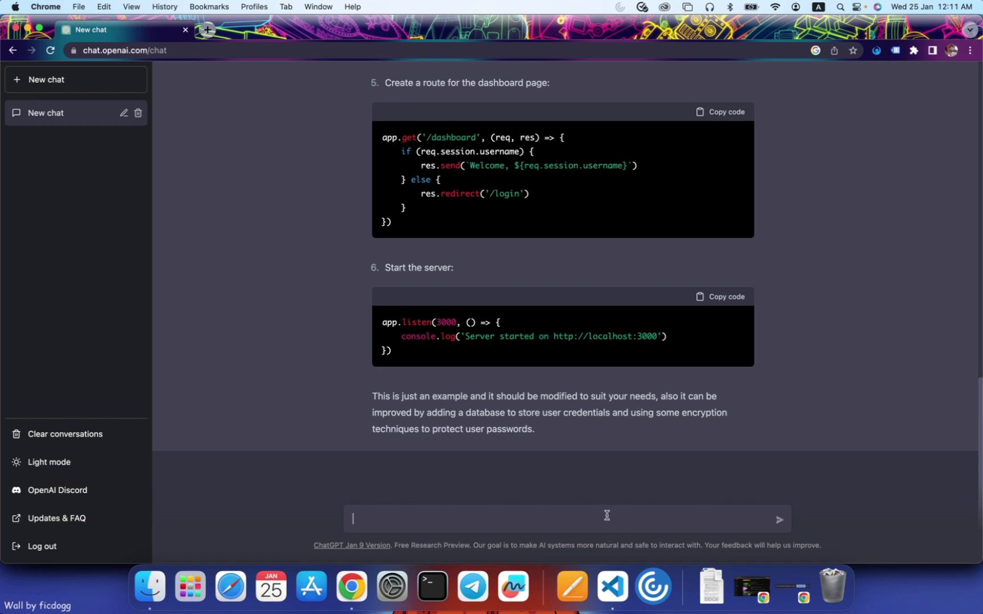
- Send the follow-up "put this code in one file" and copy the combined single-file Express code
{"action": "type", "text": "put this"}
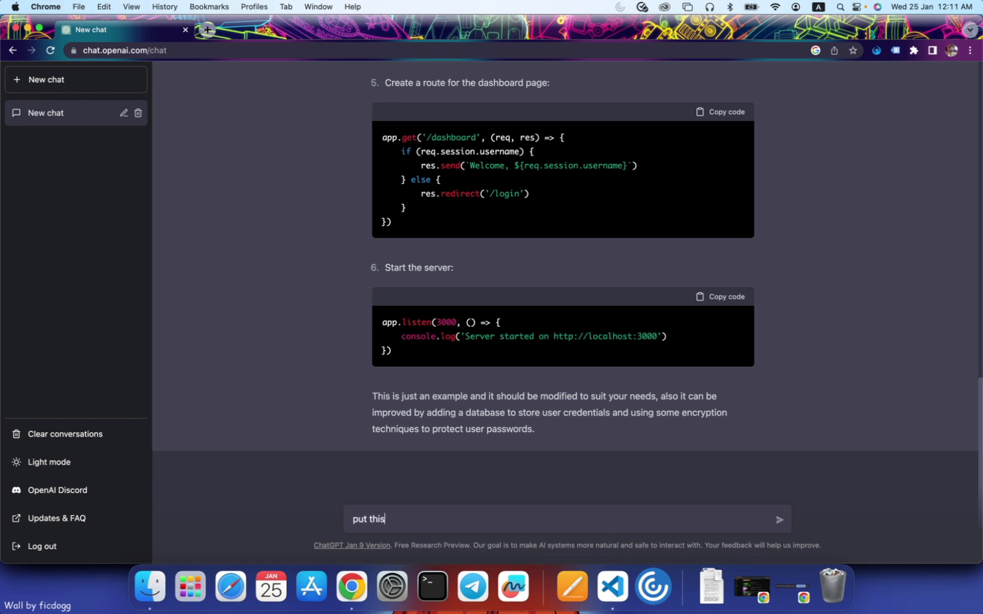
{"action": "type", "text": "codein o"}
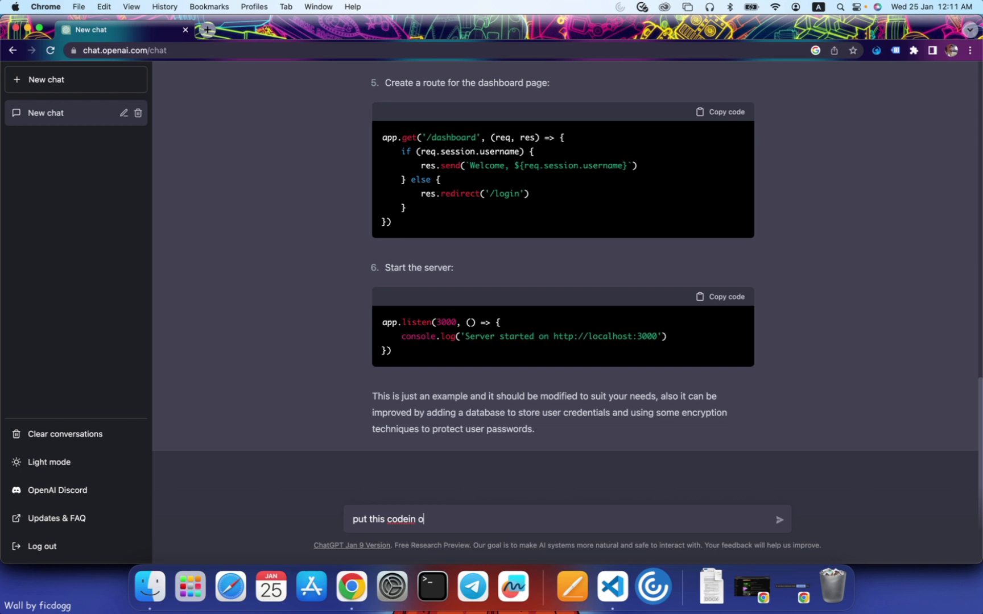
{"action": "type", "text": "ne file"}
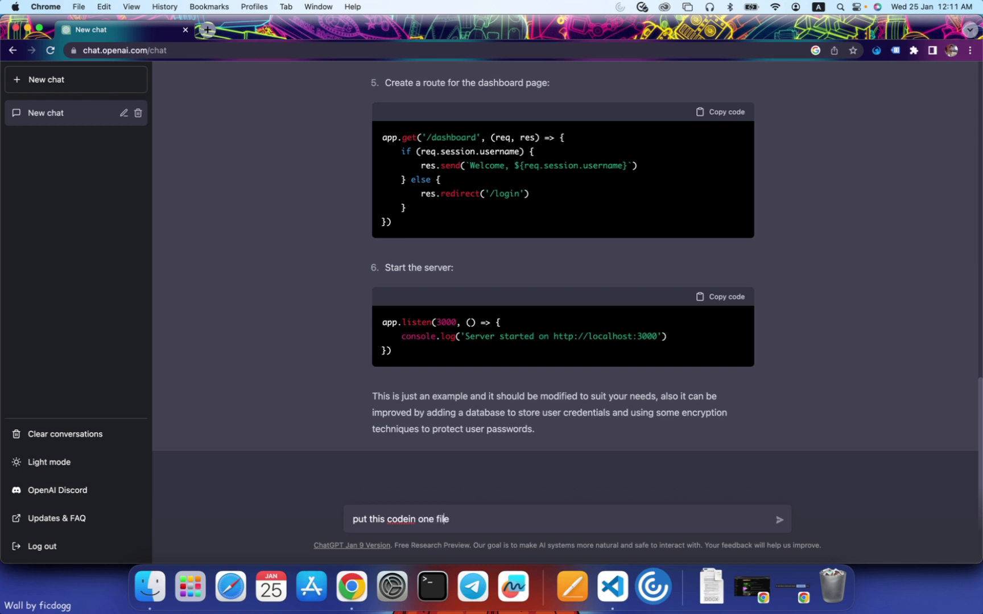
{"action": "left_click", "coordinate": [779, 519]}
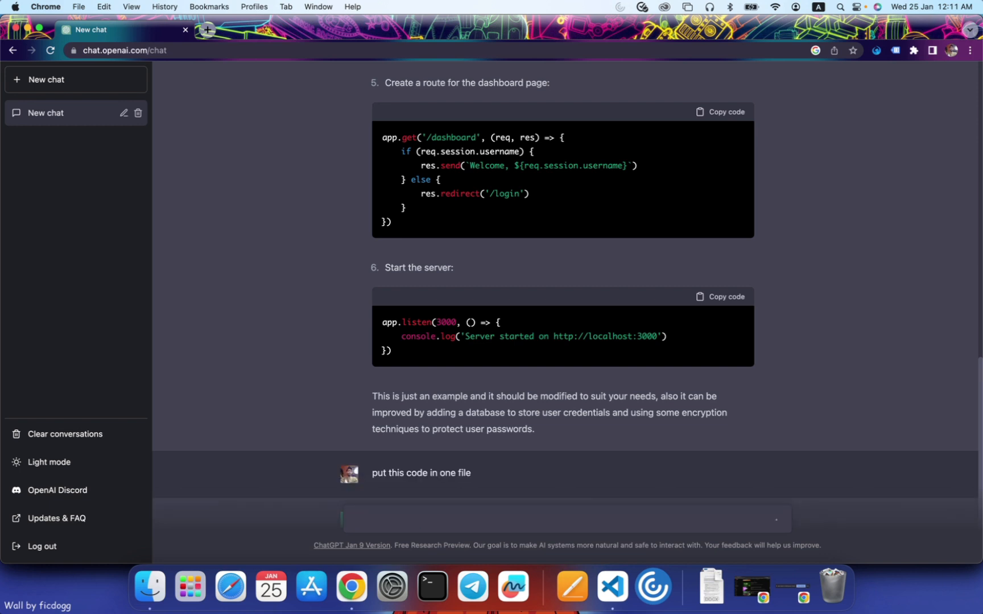
{"action": "scroll", "scroll_direction": "down", "scroll_amount": 3}
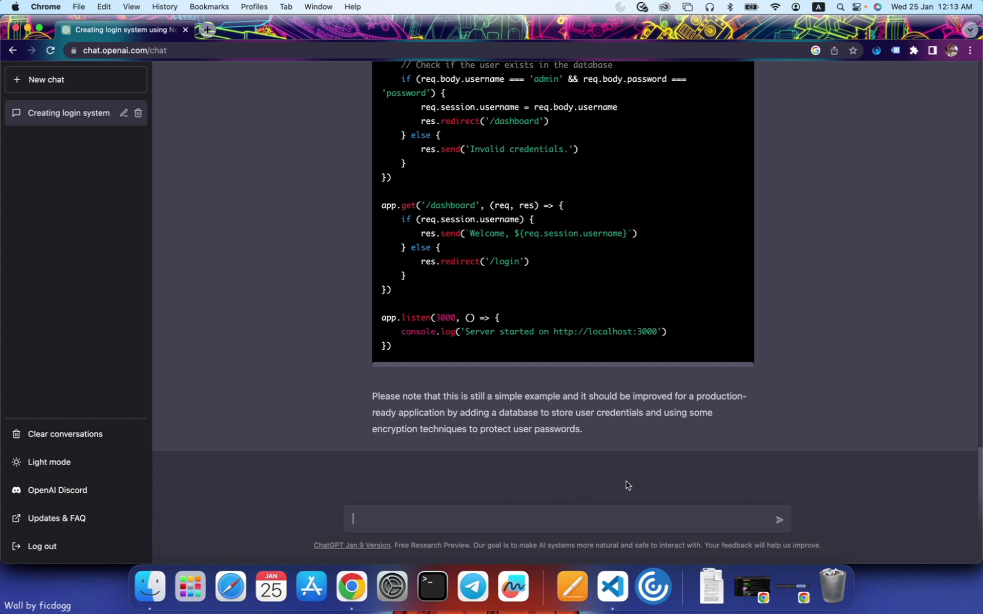
{"action": "scroll", "scroll_direction": "up", "scroll_amount": 3}
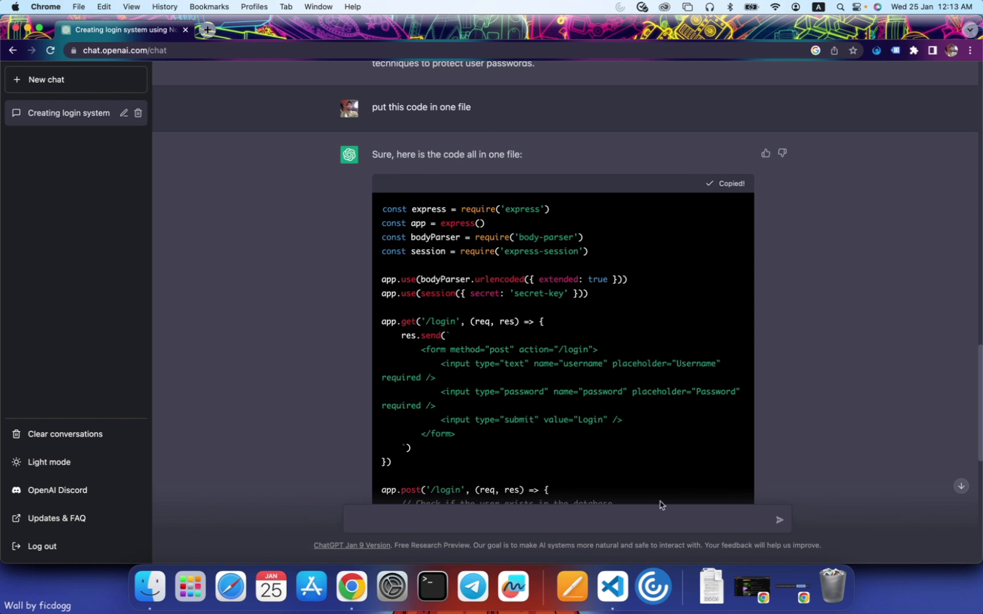
- Create index.js in Visual Studio Code with the pasted login code and a new integrated terminal
{"action": "left_click", "coordinate": [611, 587]}
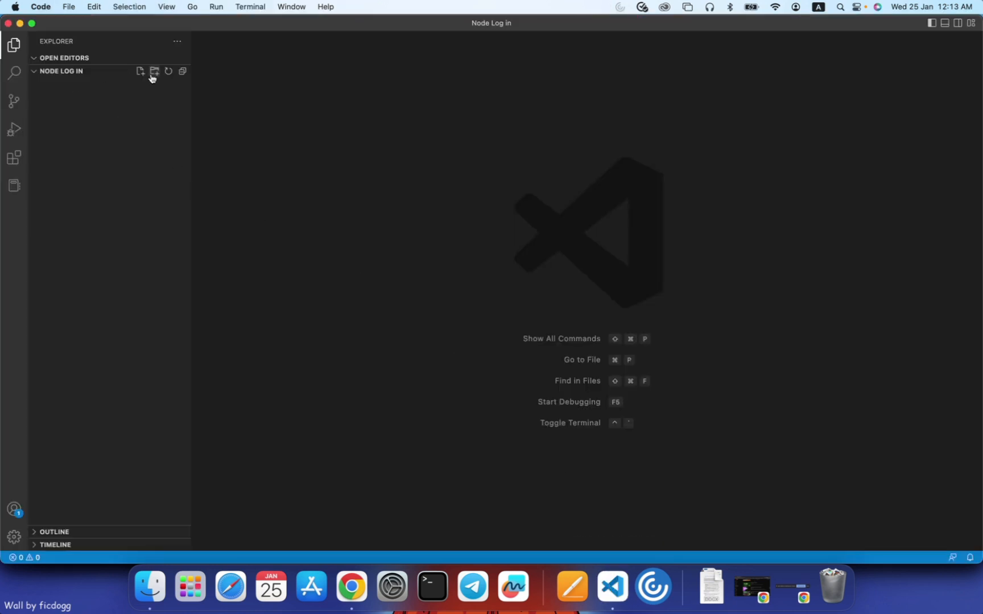
{"action": "left_click", "coordinate": [140, 71]}
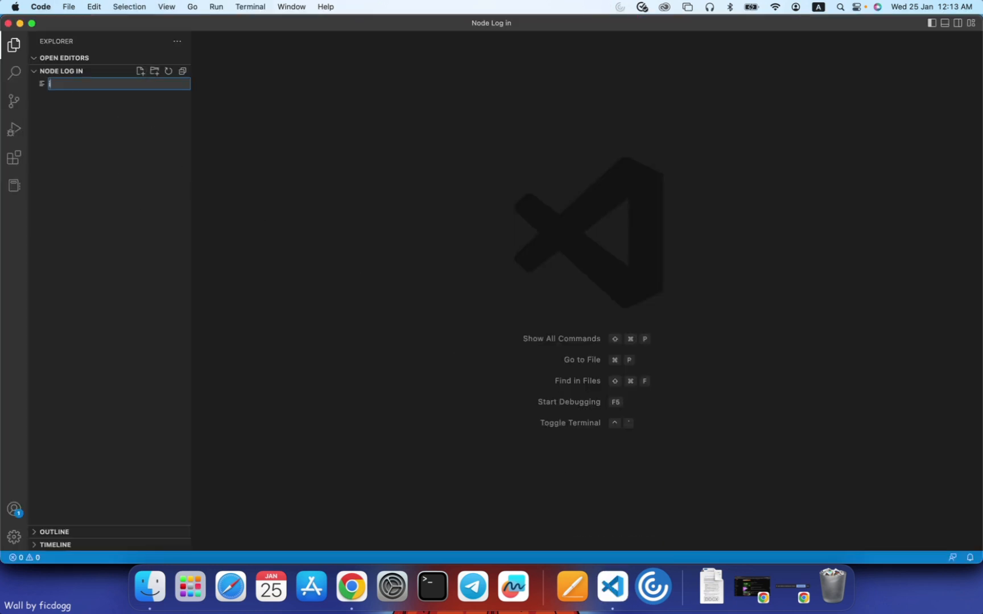
{"action": "type", "text": "ndex.js"}
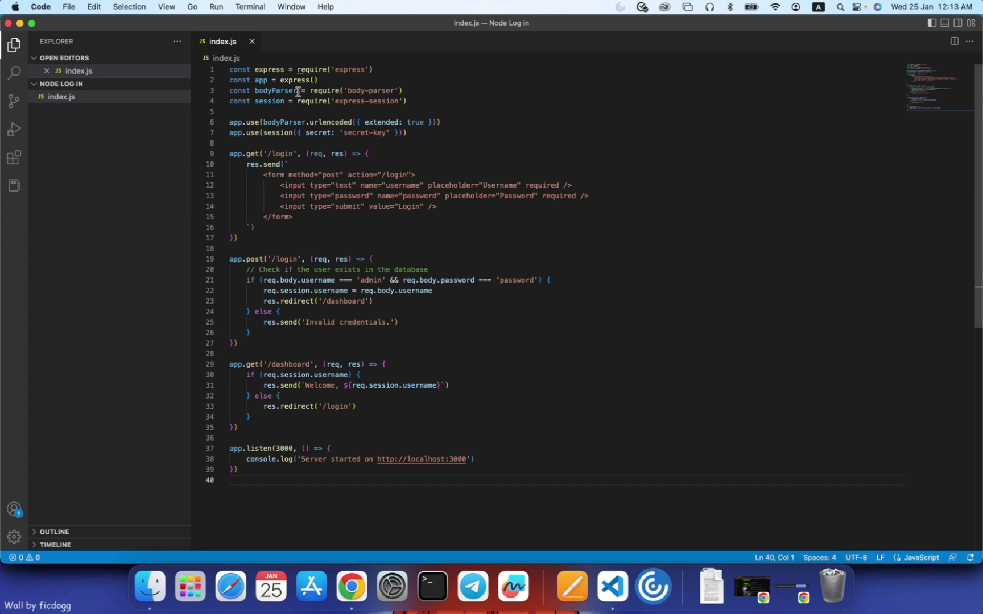
{"action": "left_click", "coordinate": [249, 7]}
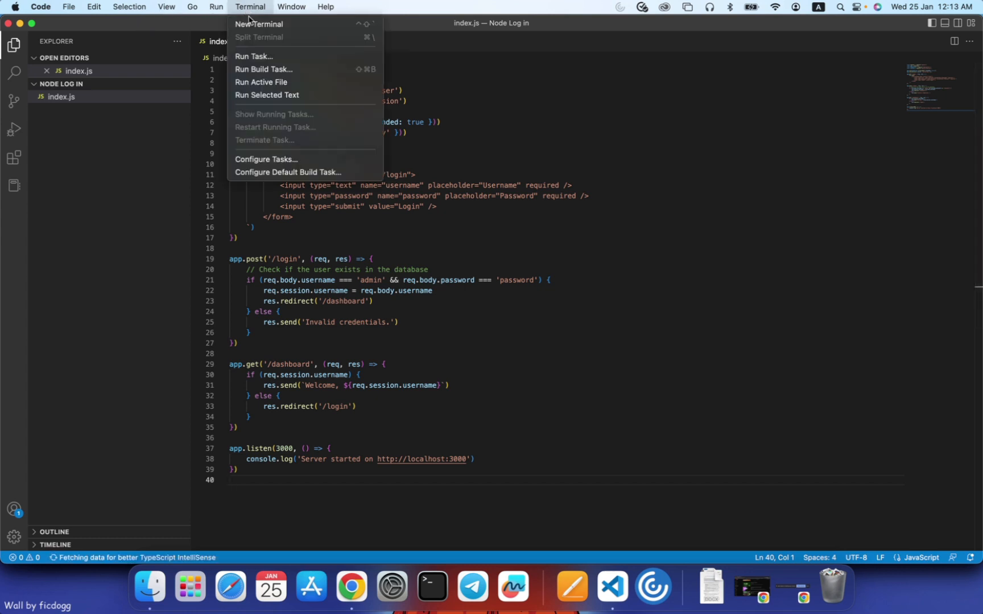
{"action": "left_click", "coordinate": [258, 24]}
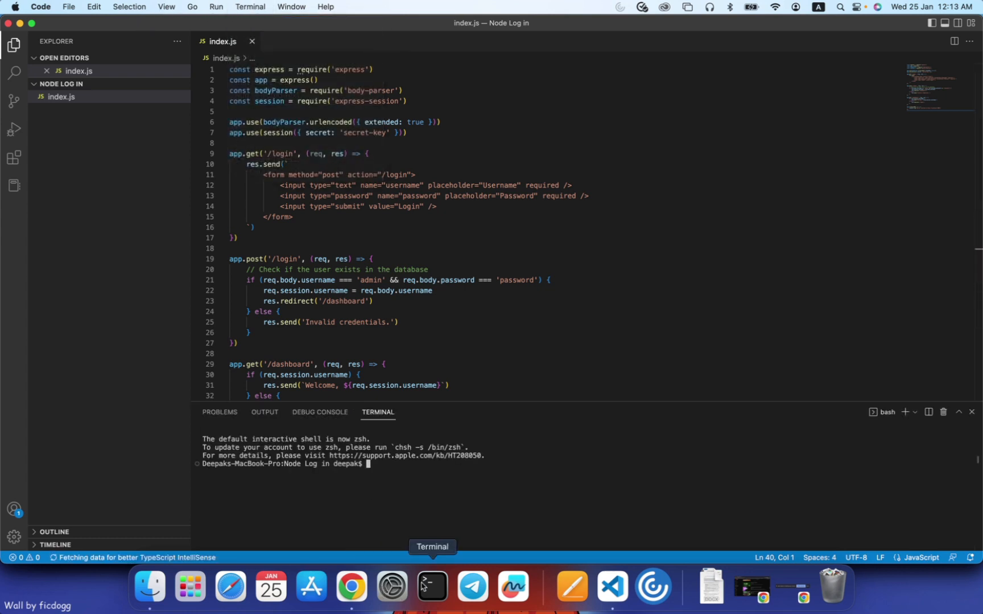
- Copy the npm install express body-parser express-session command from ChatGPT and run it in the terminal
{"action": "left_click", "coordinate": [351, 587]}
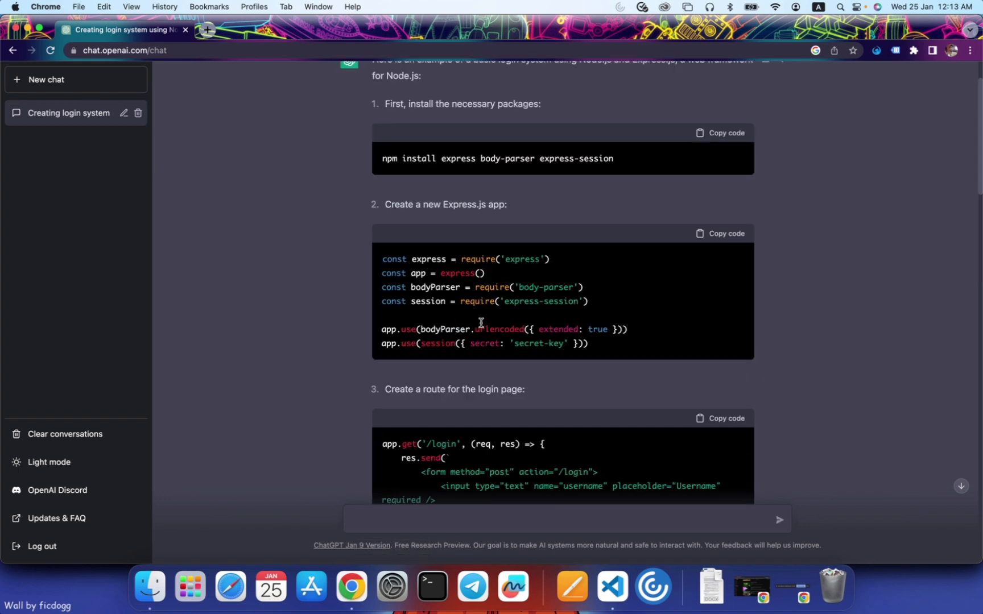
{"action": "left_click", "coordinate": [727, 132]}
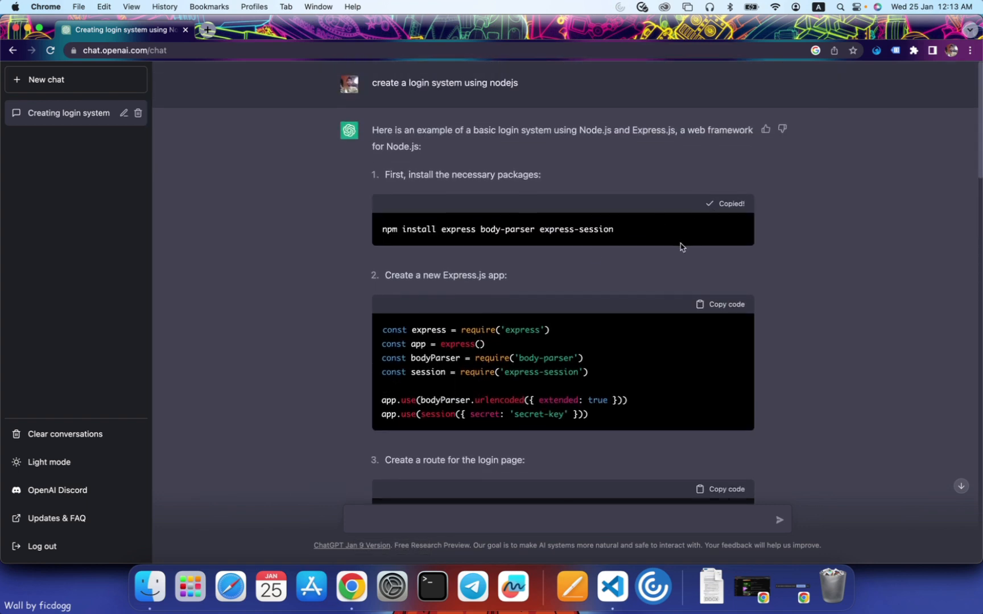
{"action": "left_click", "coordinate": [611, 586]}
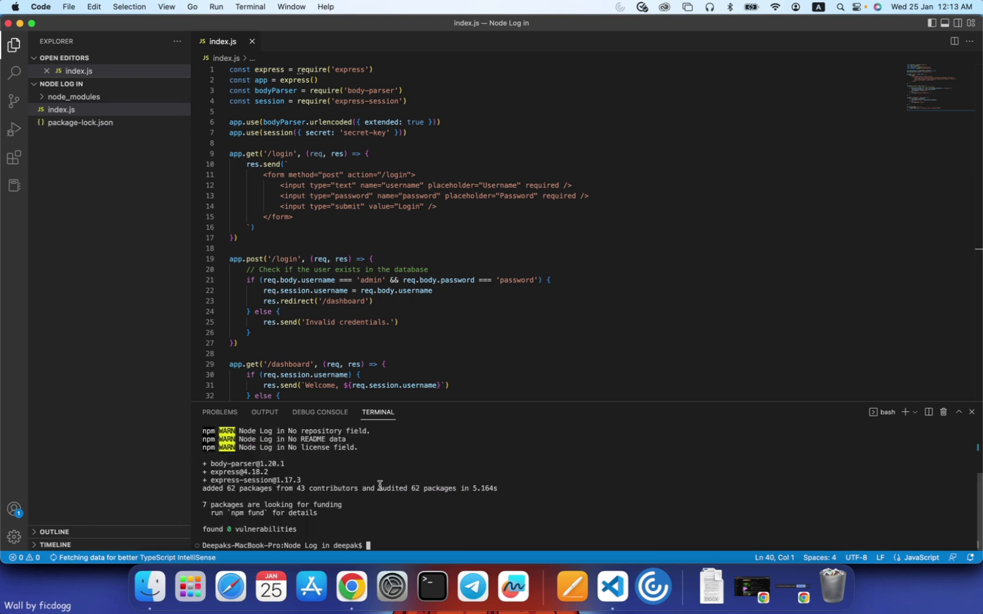
{"action": "type", "text": "node in"}
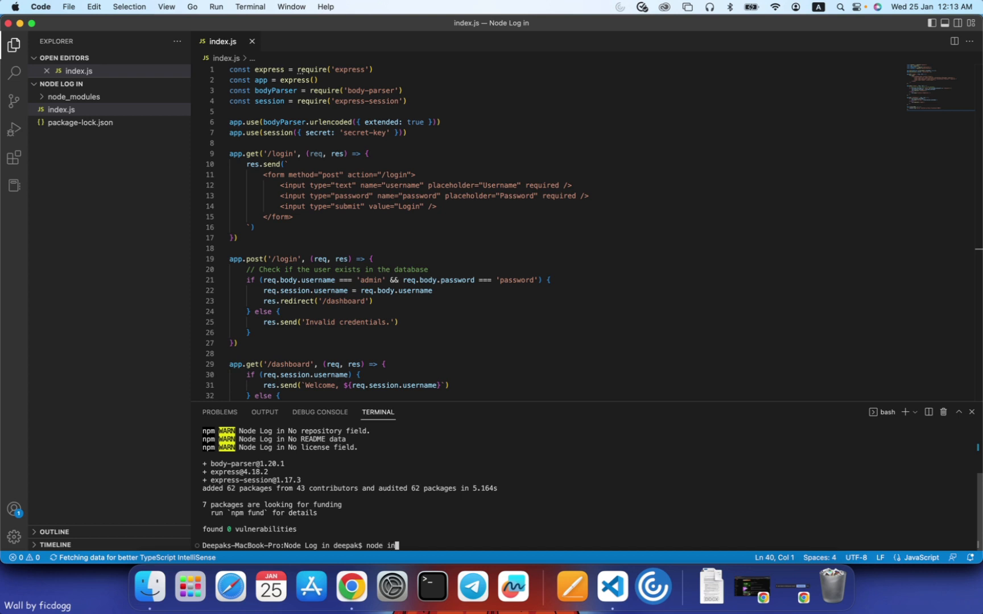
- Run node index.js and load localhost:3000 in Chrome, then inspect the login route in the code
{"action": "type", "text": "dex.js"}
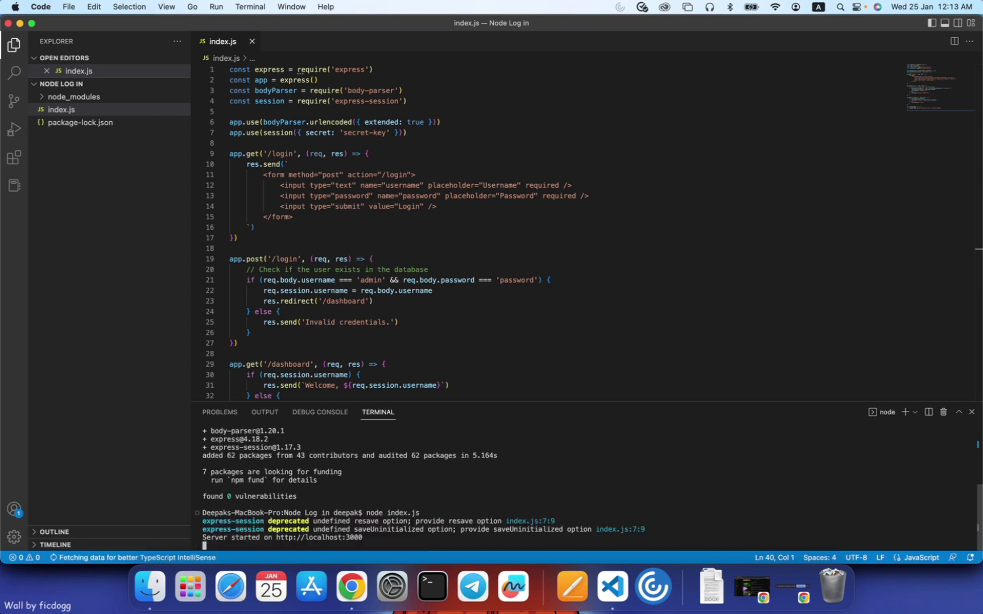
{"action": "mouse_move", "coordinate": [352, 588]}
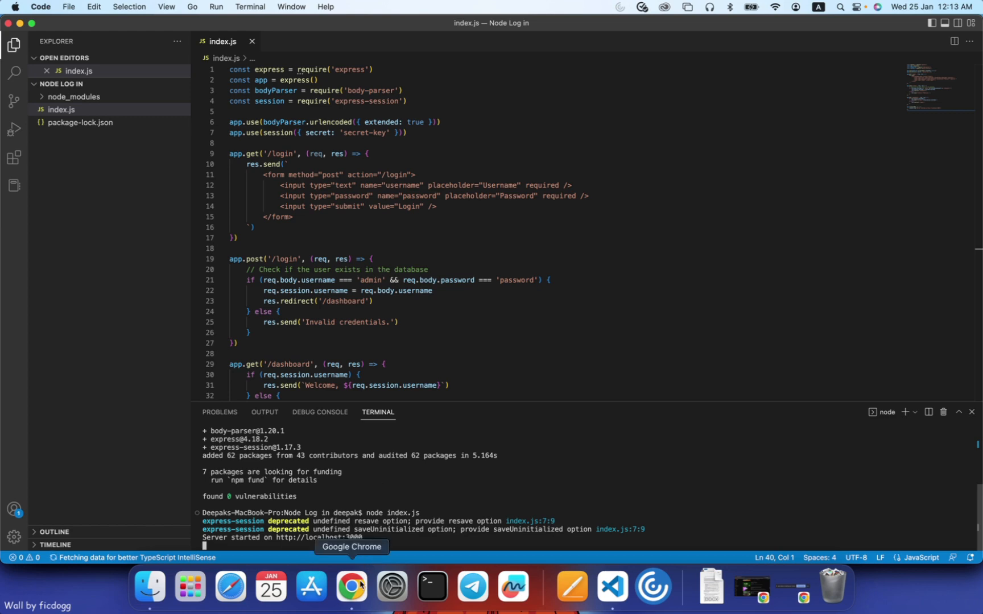
{"action": "left_click", "coordinate": [351, 587]}
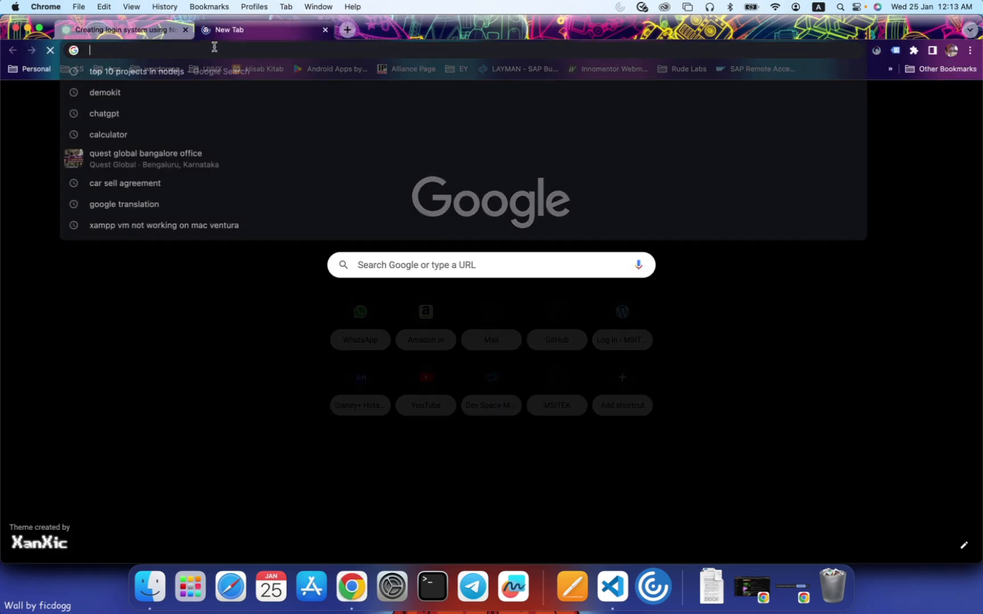
{"action": "type", "text": "localhost:3000"}
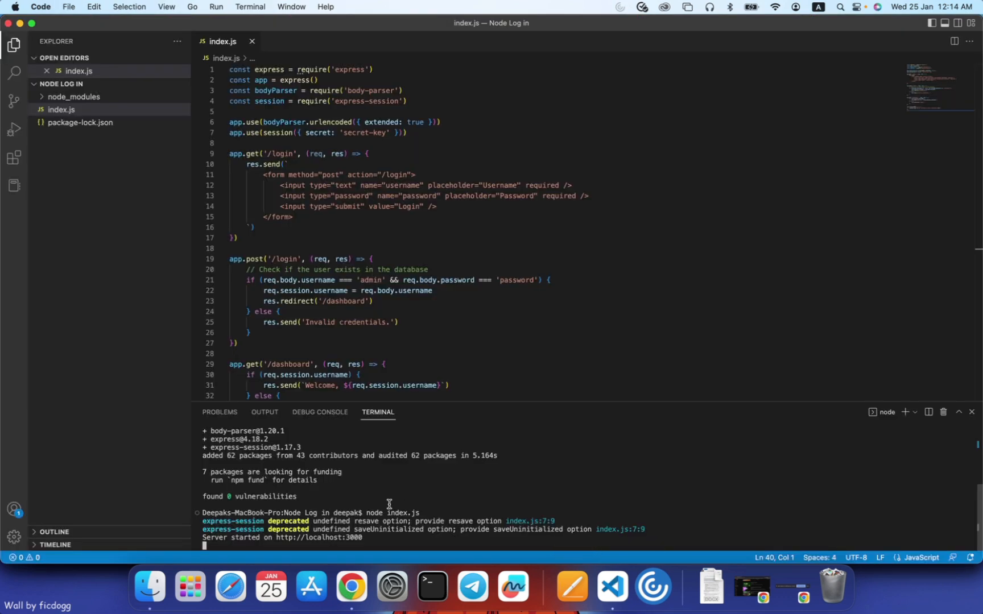
{"action": "mouse_move", "coordinate": [279, 154]}
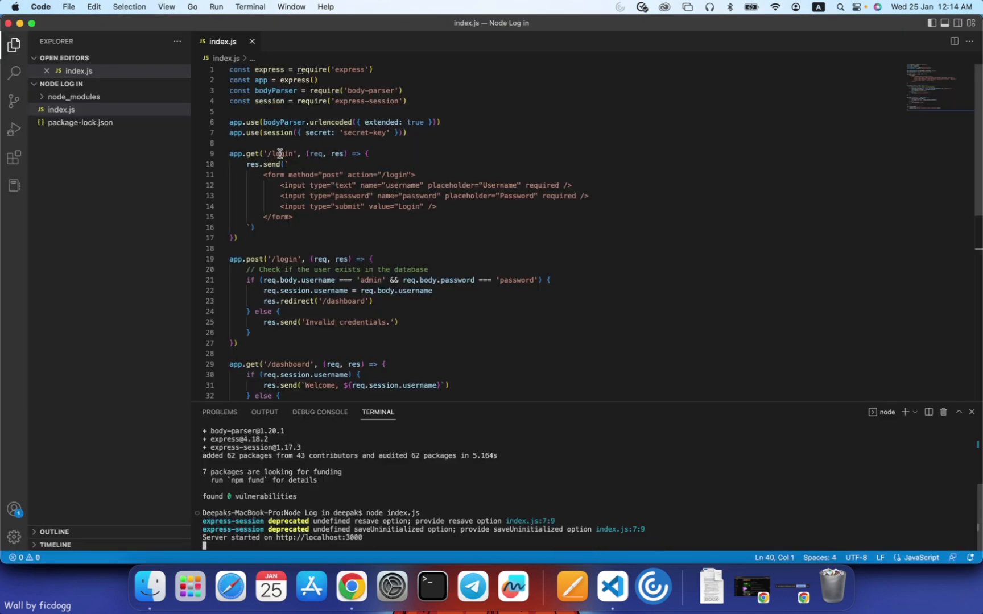
{"action": "double_click", "coordinate": [283, 154]}
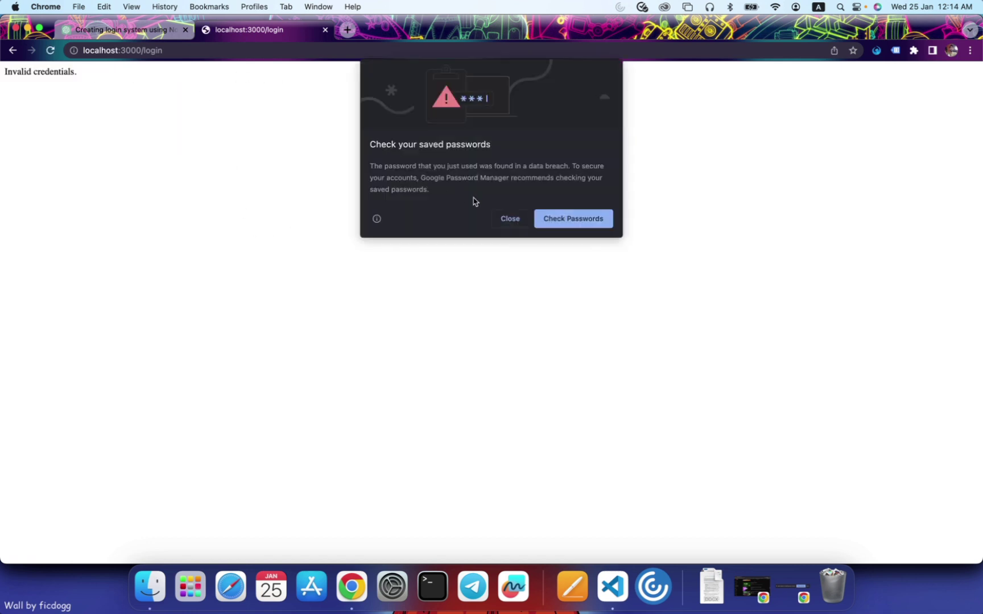
{"action": "left_click", "coordinate": [611, 587]}
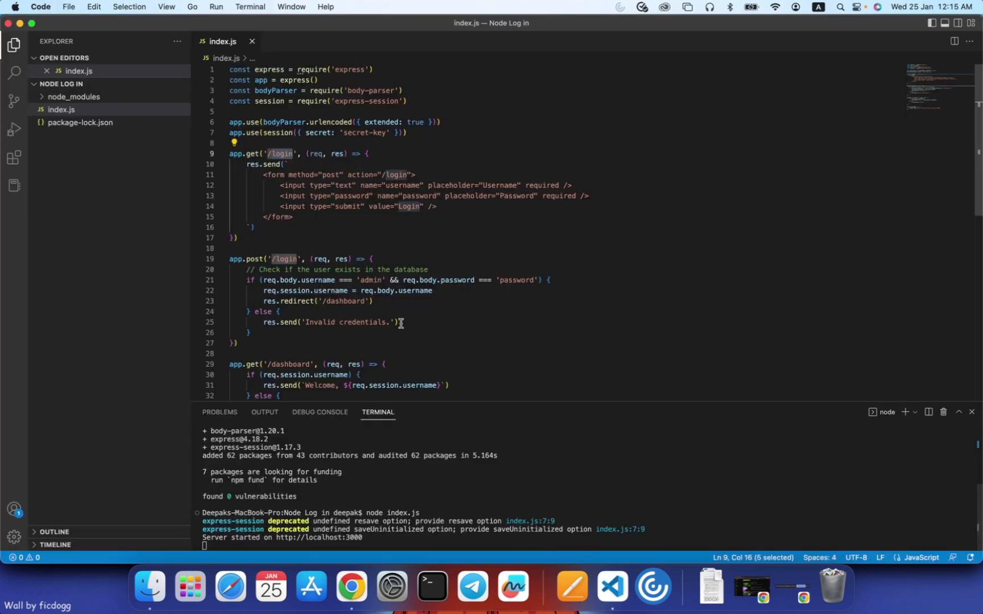
{"action": "scroll", "scroll_direction": "down", "scroll_amount": 3}
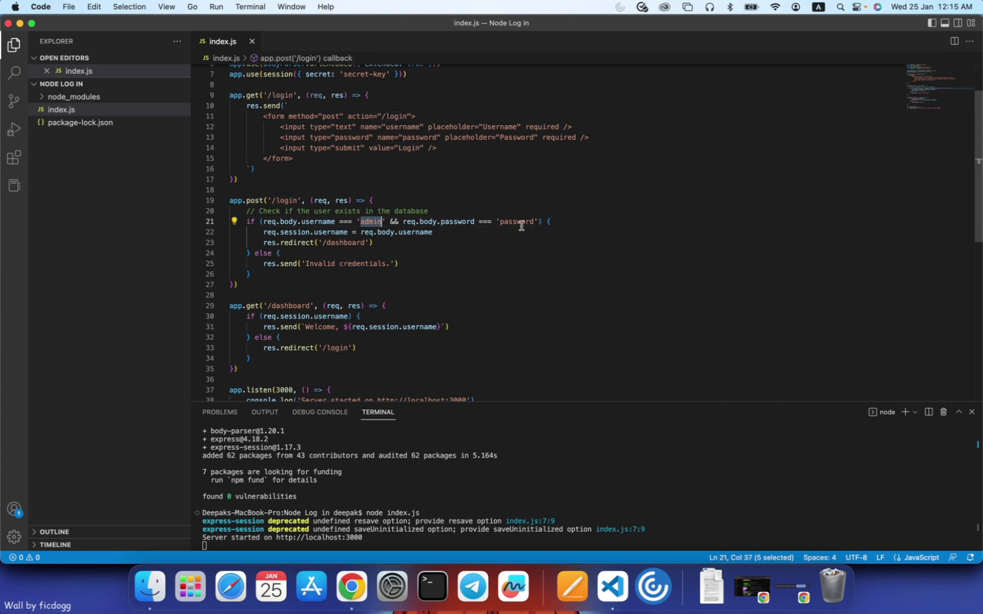
{"action": "double_click", "coordinate": [517, 222]}
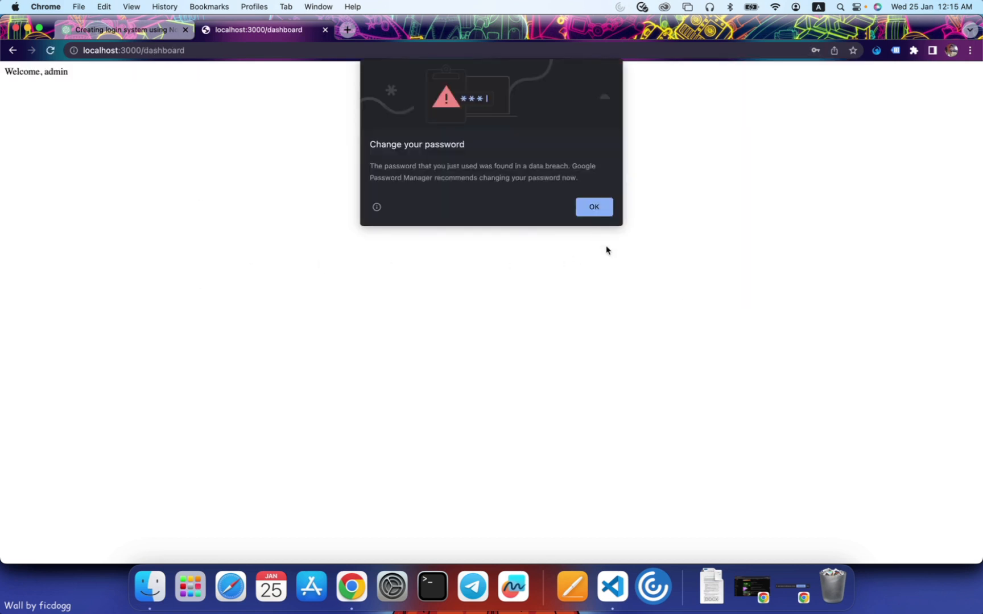
{"action": "left_click", "coordinate": [592, 207]}
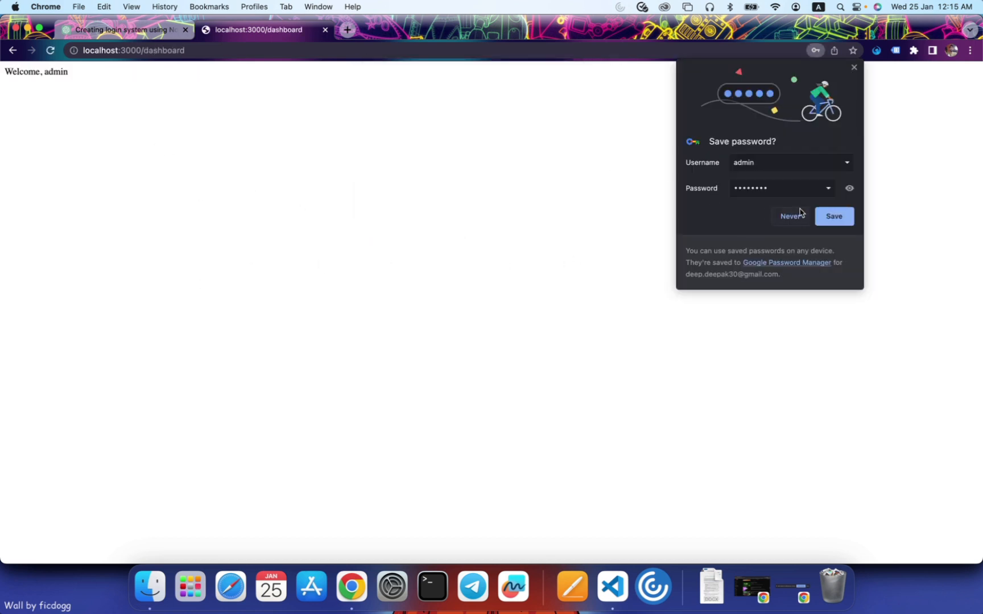
{"action": "left_click", "coordinate": [611, 585]}
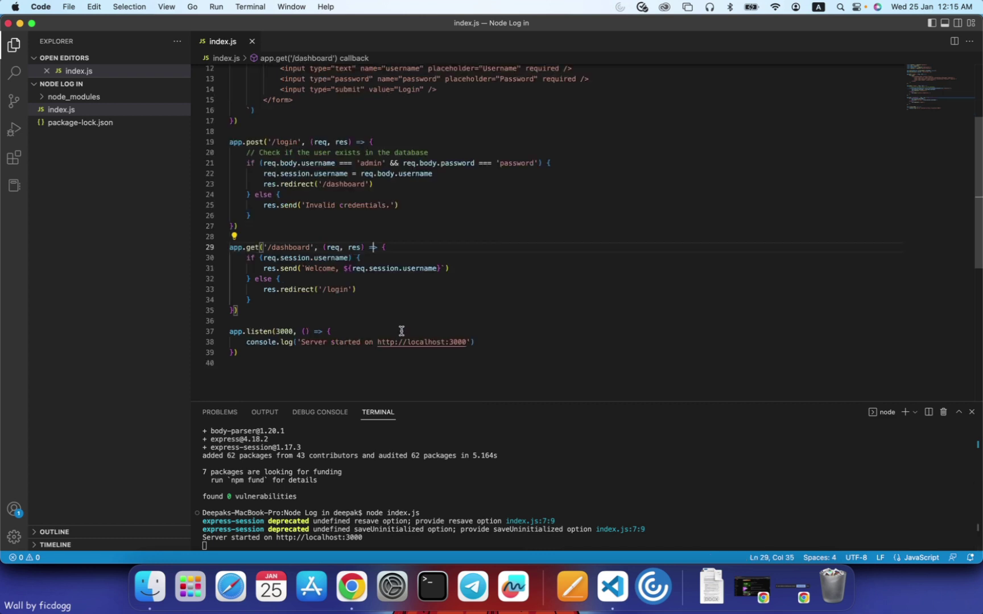